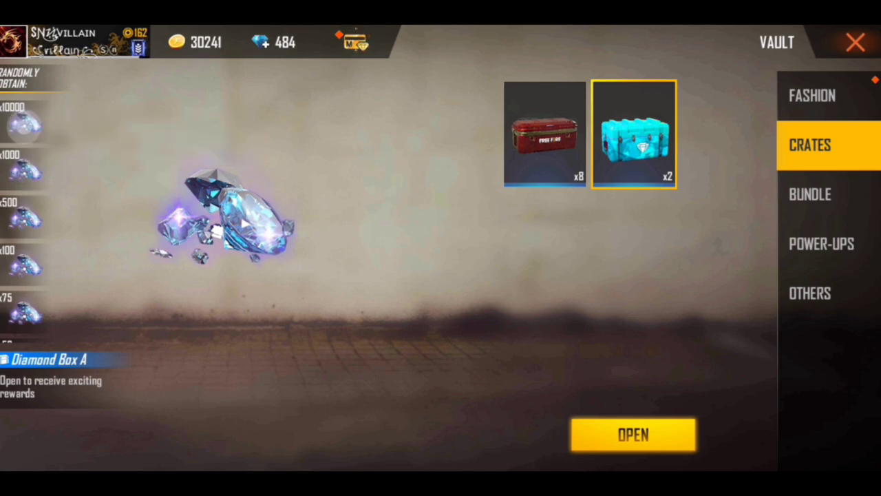
Open Diamond Box A in the Vault's Crates tab, raising diamonds to 559
left_click(632, 435)
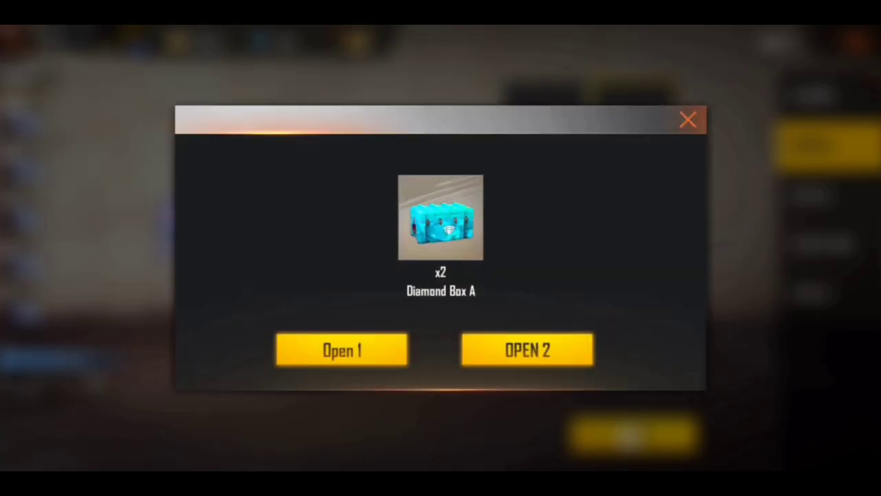
left_click(688, 119)
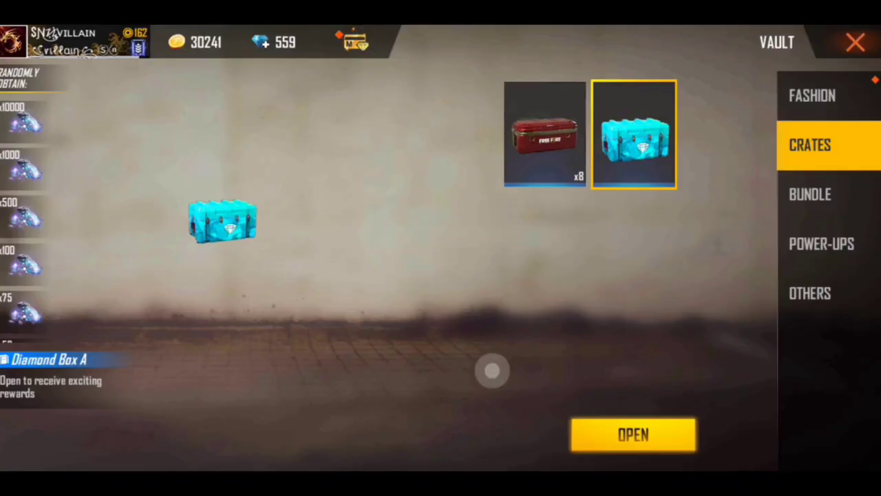
left_click(633, 435)
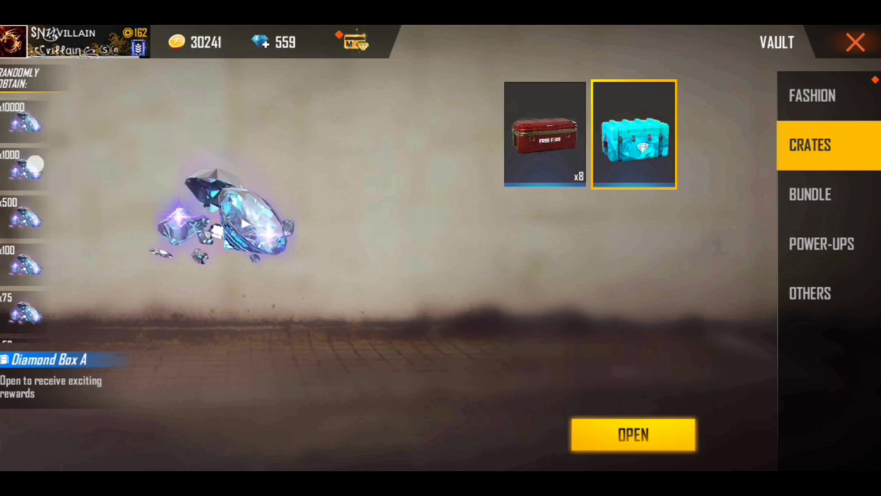
Preview the Box of color crate rewards, then return to Diamond Box A's open options
left_click(545, 134)
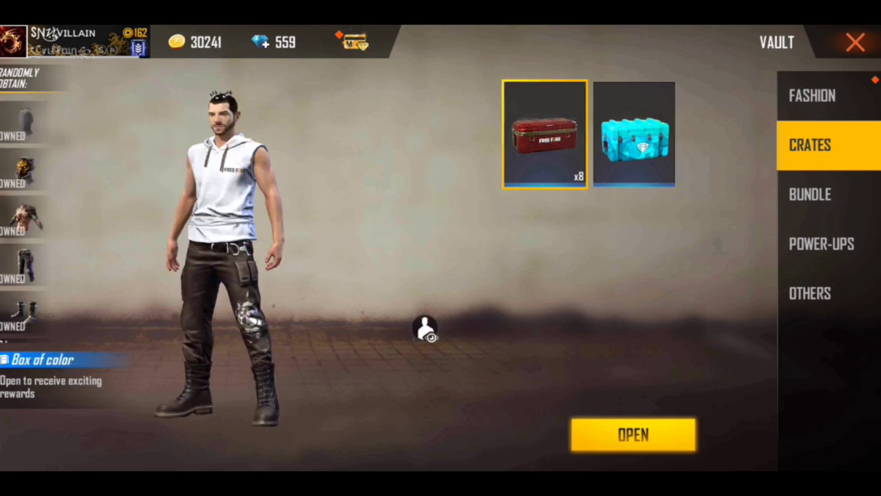
left_click(633, 132)
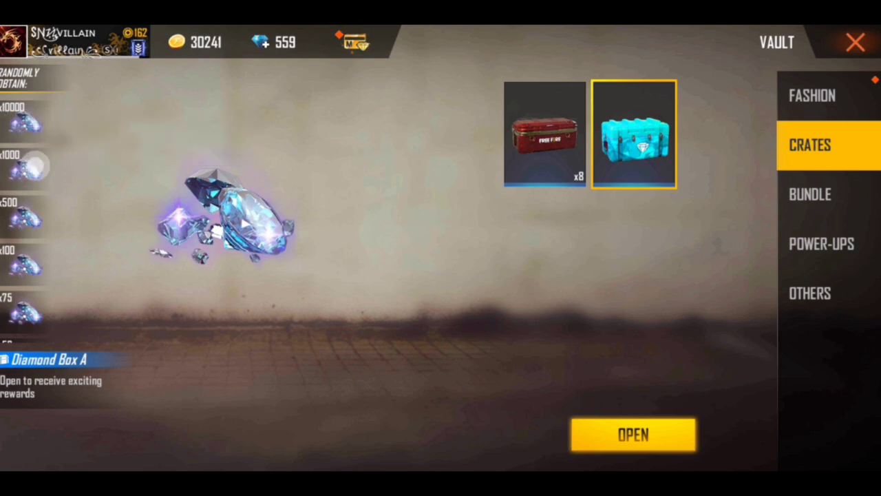
left_click(632, 435)
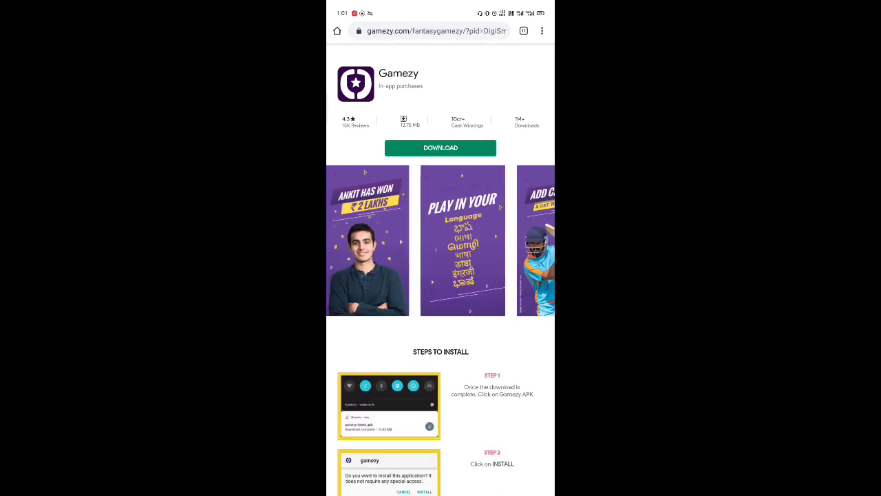
Download the Gamezy APK from gamezy.com despite the warning, install it and launch the app
scroll("down", 3)
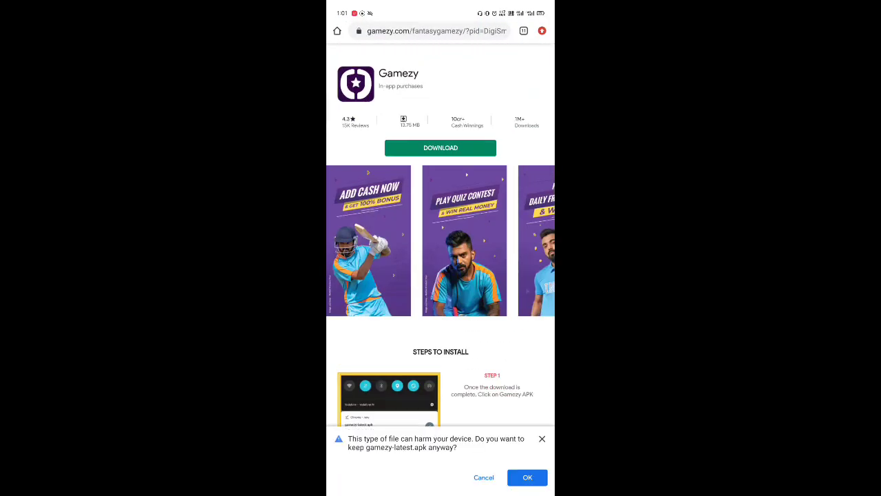
left_click(526, 476)
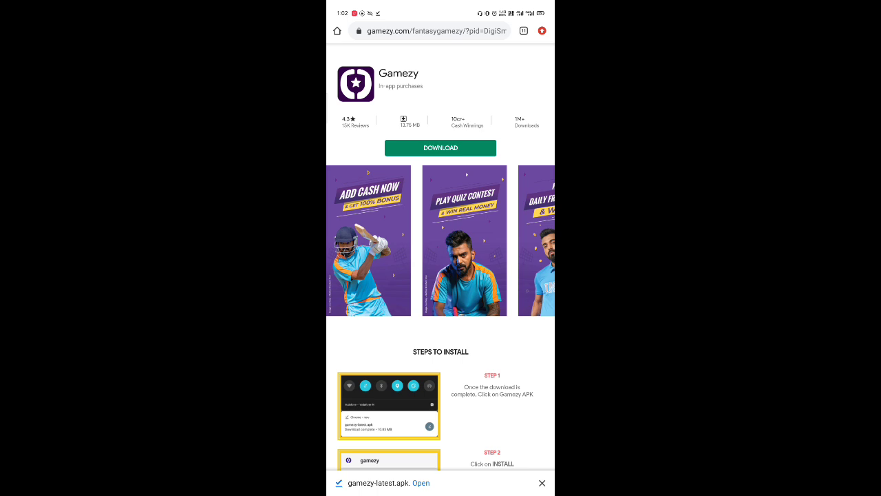
left_click(421, 482)
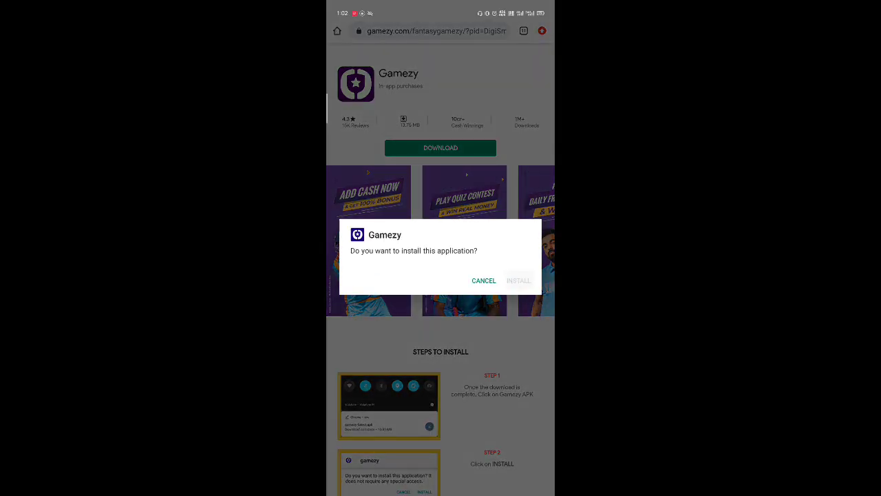
left_click(517, 281)
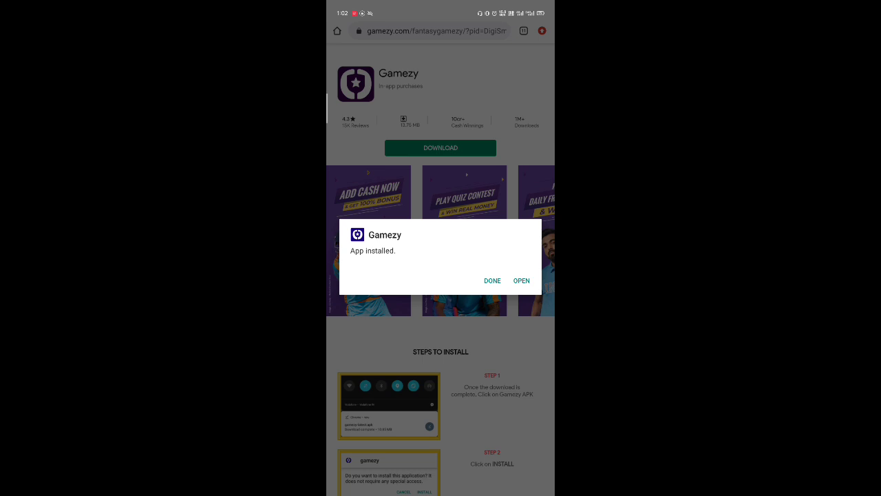
left_click(520, 281)
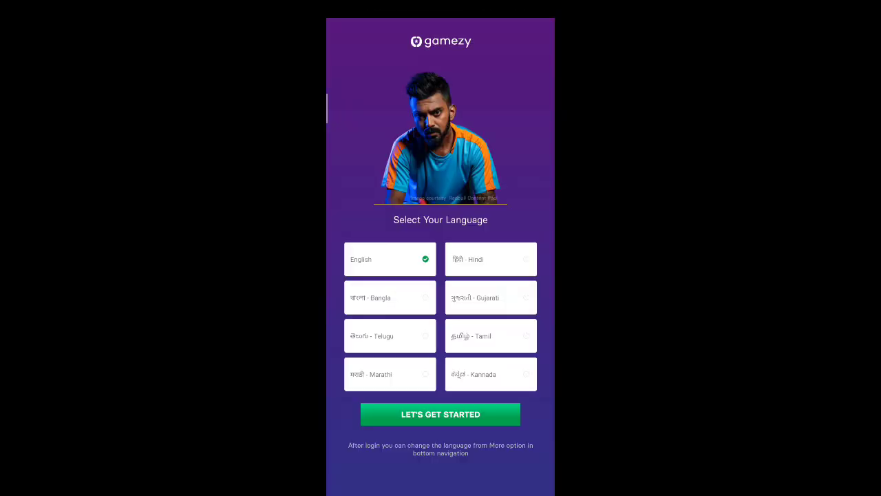
left_click(440, 413)
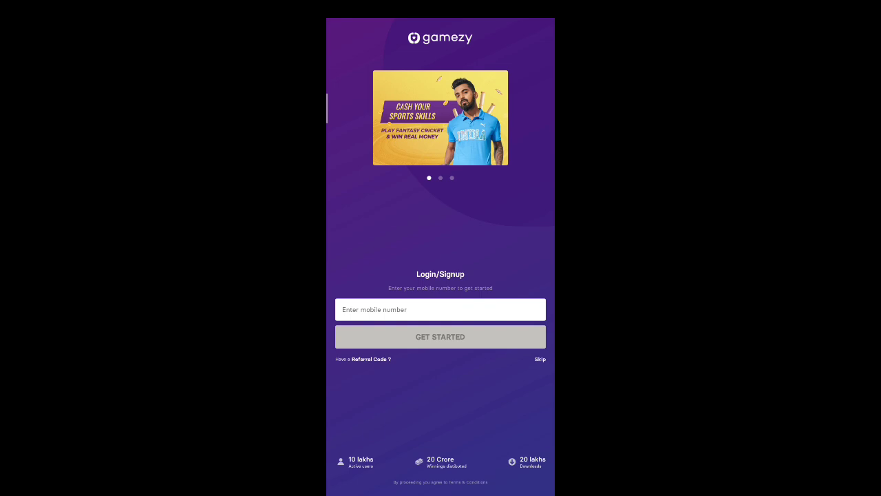
left_click(441, 308)
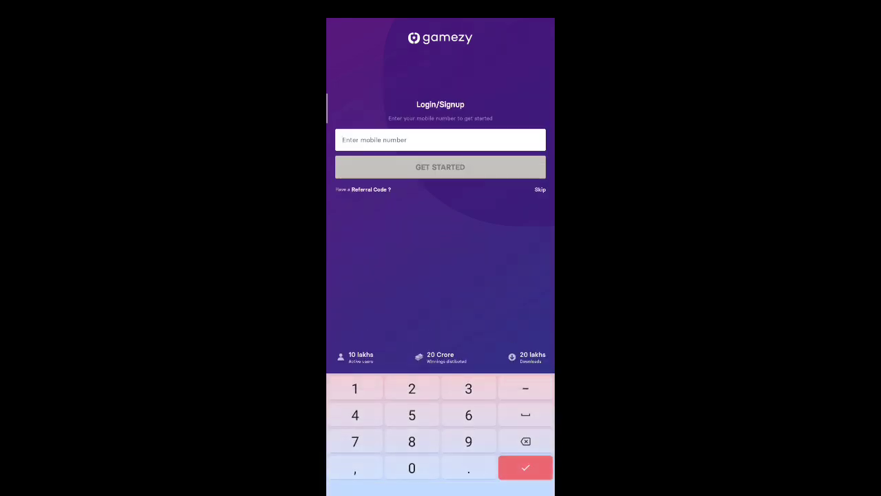
type("998274")
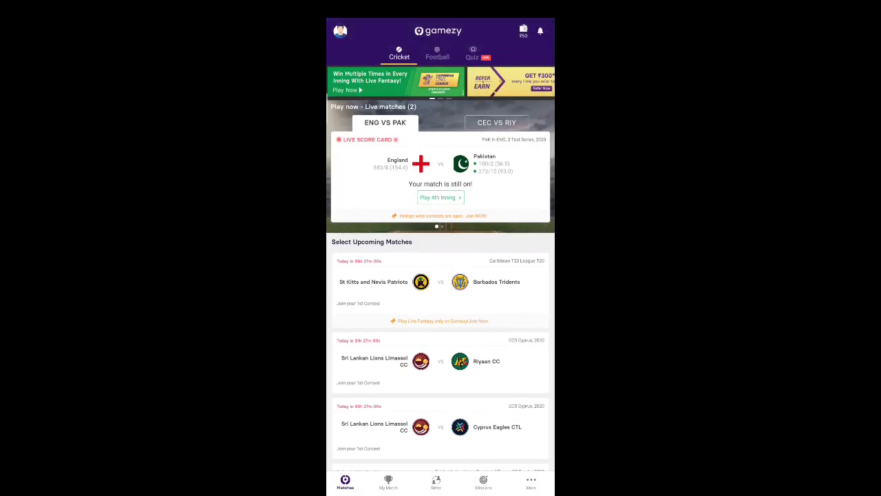
View the wallet balances and start adding cash with the amount set to ₹100
left_click(523, 30)
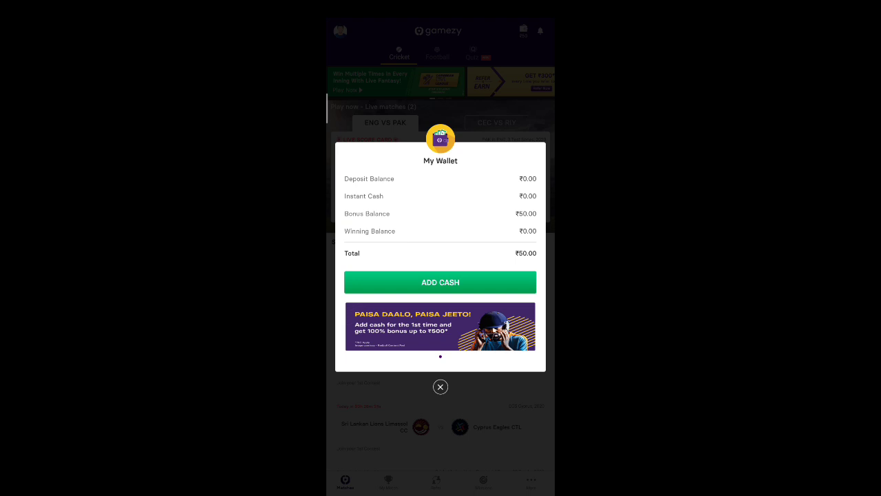
left_click(440, 282)
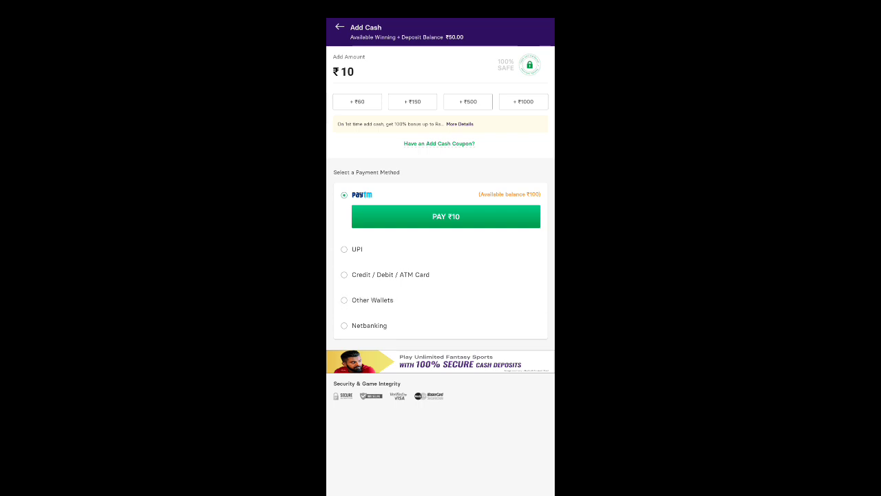
left_click(344, 71)
type("0")
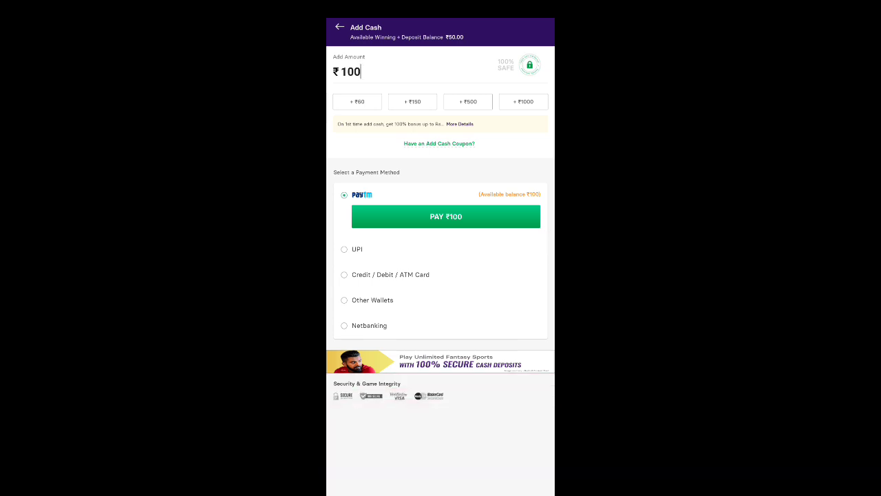
Compare Other Wallets and UPI payment options, then settle on Paytm
left_click(344, 249)
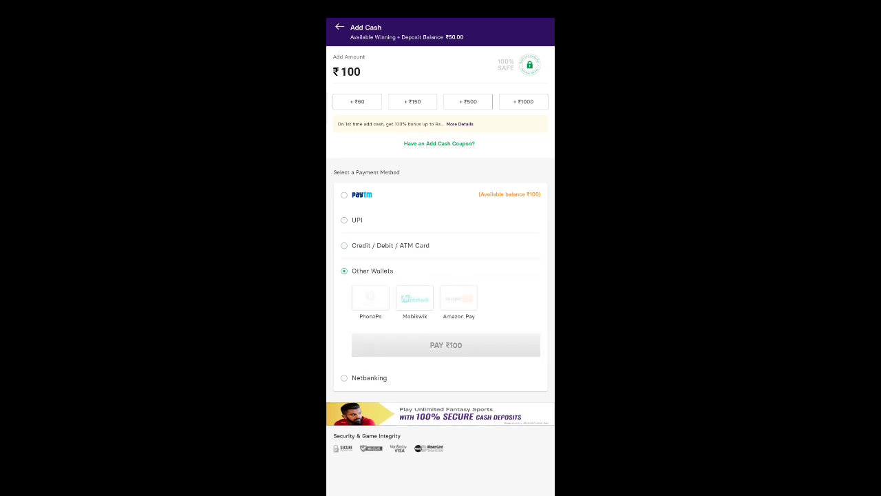
left_click(344, 220)
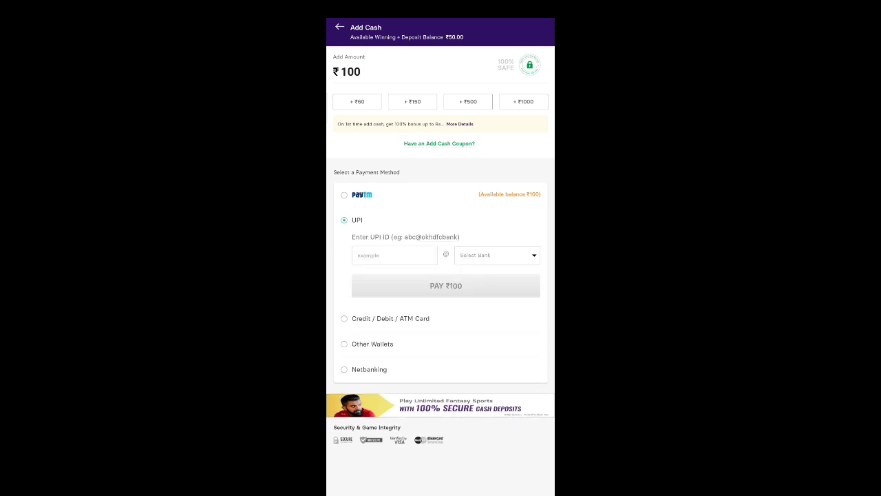
left_click(344, 196)
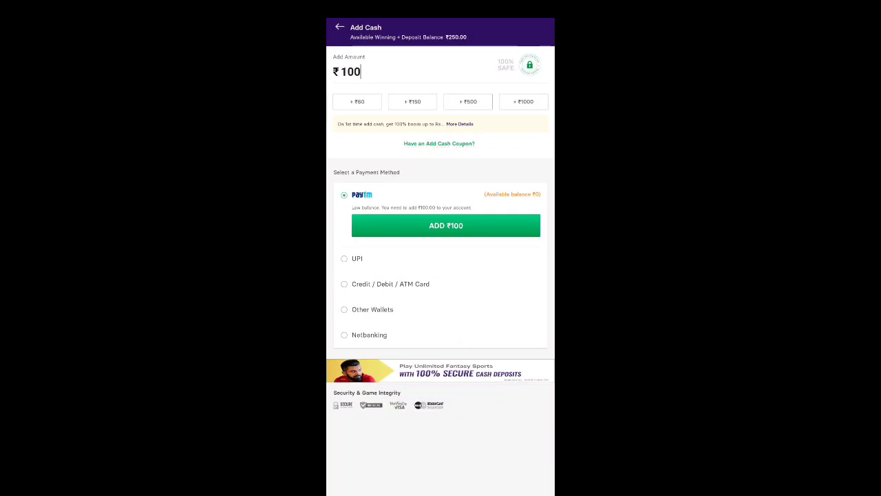
Apply the add-cash coupon code AF50 to the deposit
left_click(439, 143)
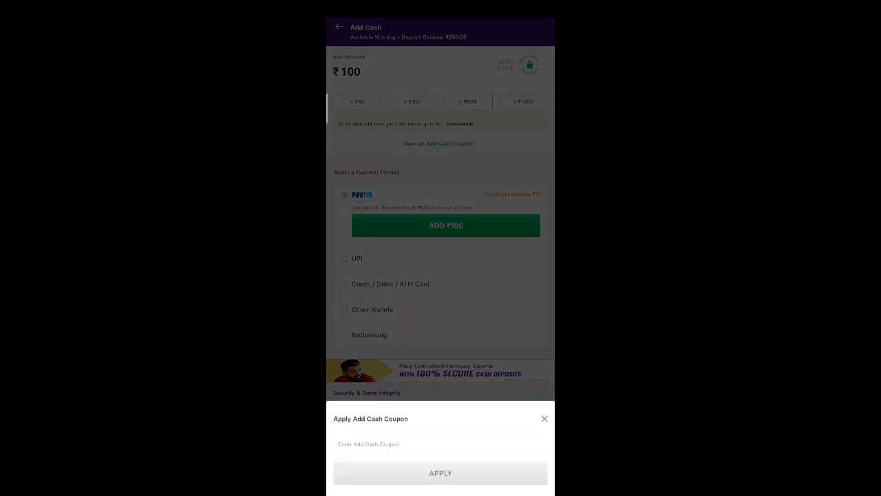
type("AFGS")
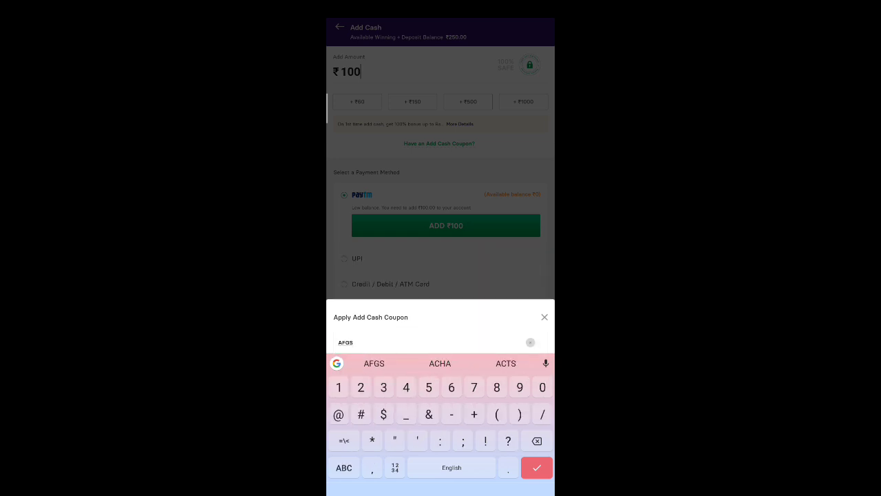
type("50")
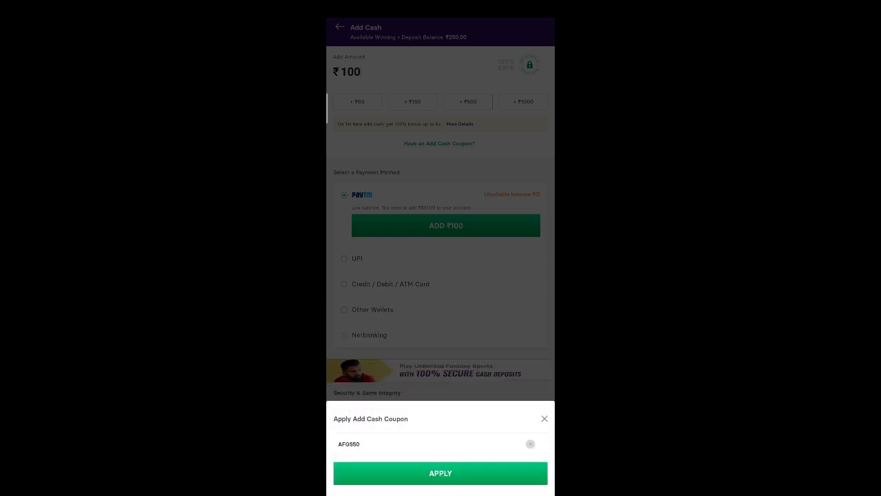
left_click(441, 473)
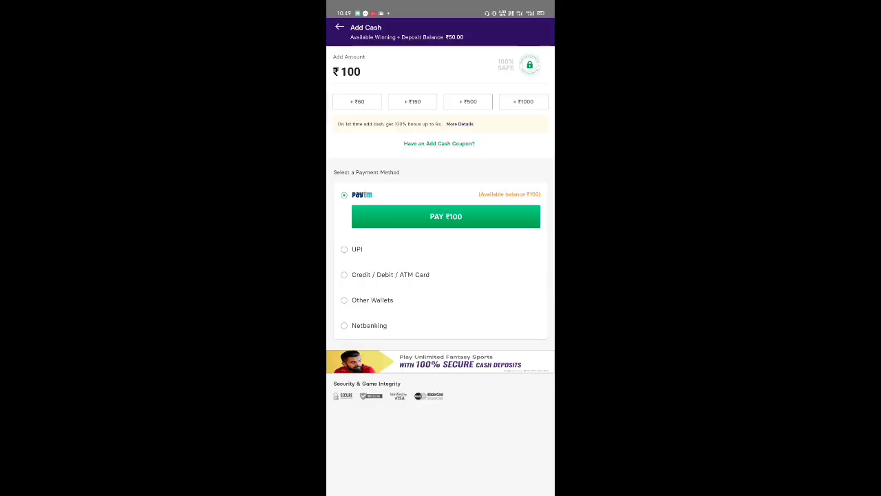
Pay the ₹100 top-up through Paytm and return to the upcoming matches list
left_click(446, 217)
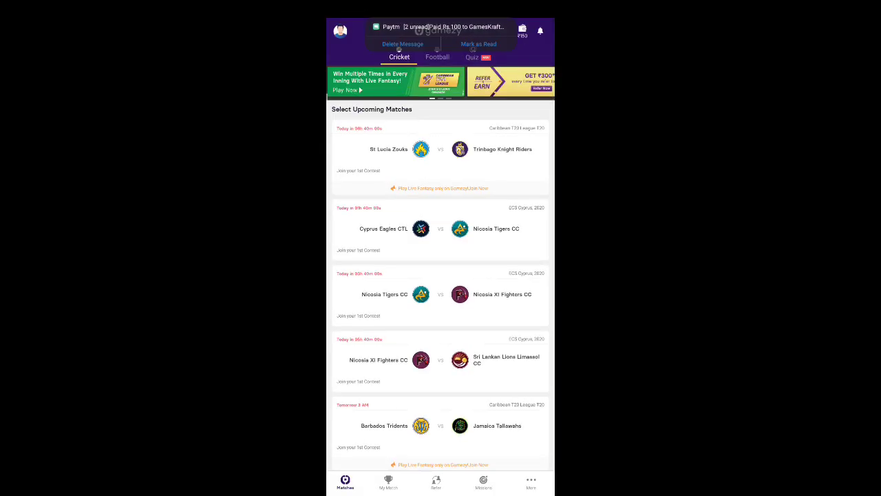
scroll("down", 3)
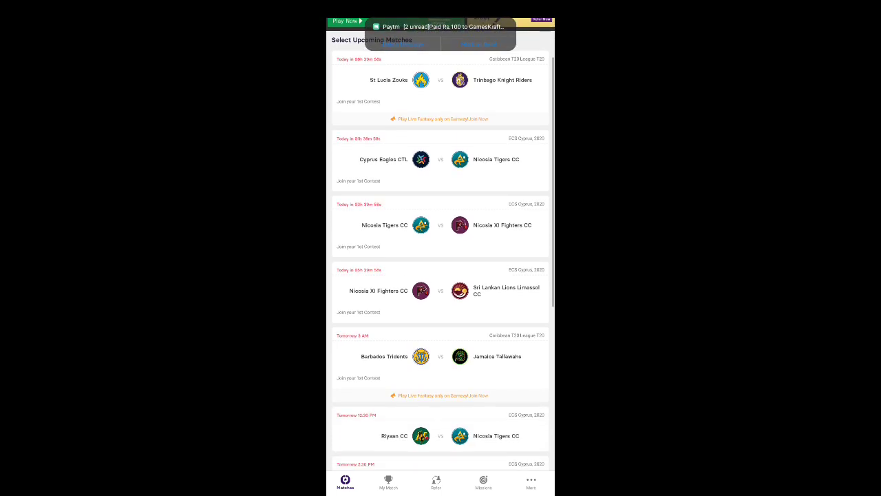
scroll("down", 3)
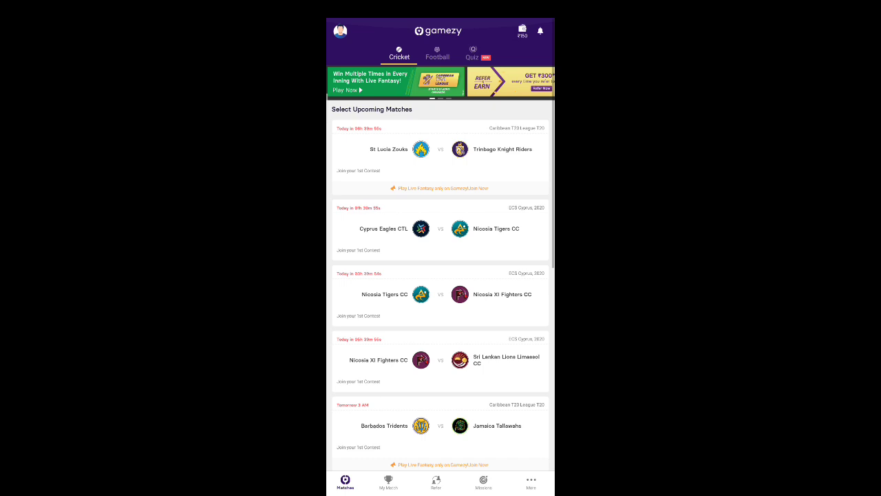
View the Refer and Earn page, then return to Matches for the NFC vs SLLC contests
left_click(435, 482)
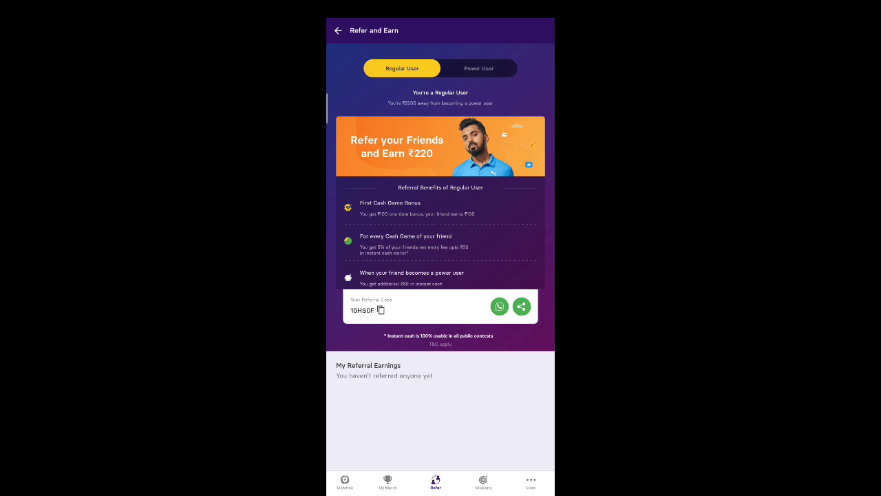
left_click(339, 30)
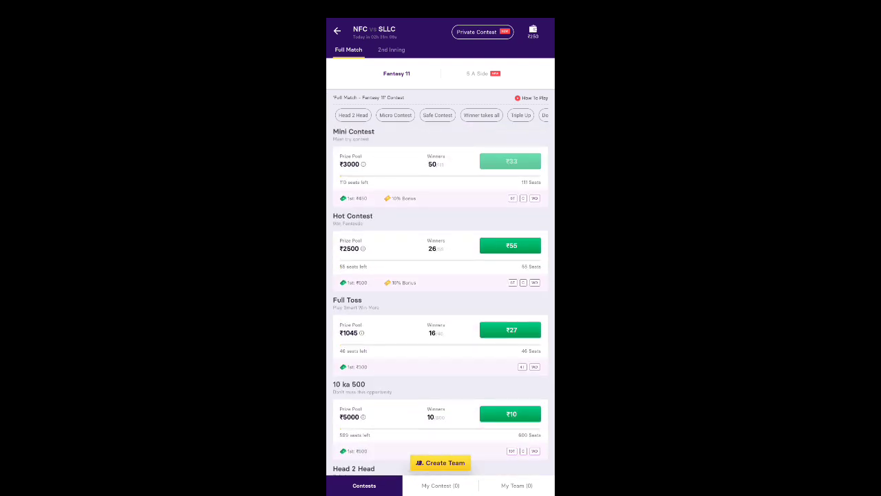
Start a Mini Contest team, adding Noori Chowdhury as wicket keeper and picking all-rounders
left_click(441, 462)
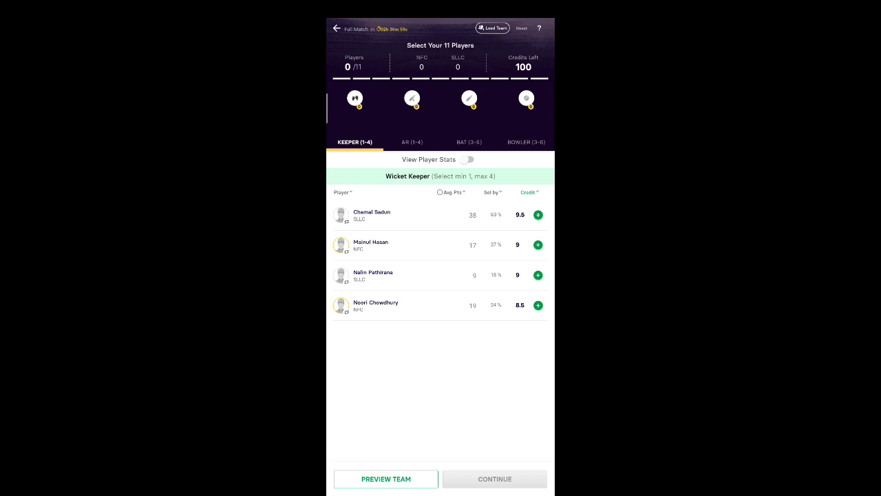
left_click(537, 305)
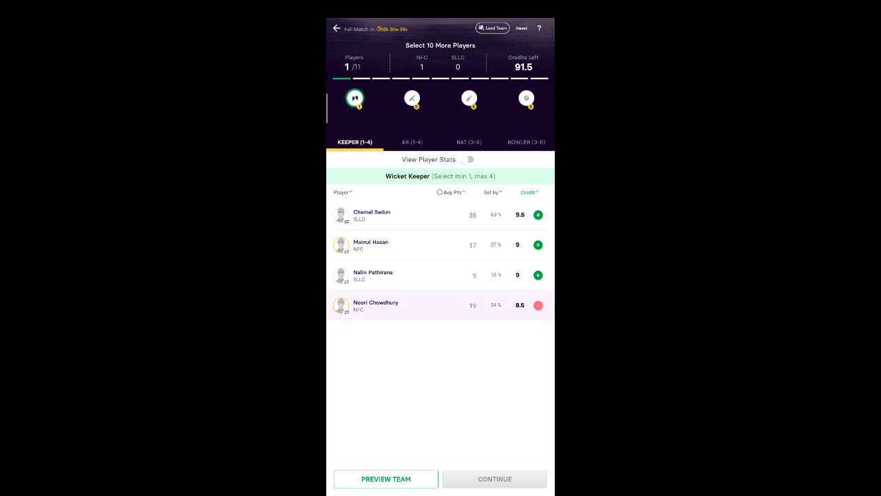
left_click(411, 142)
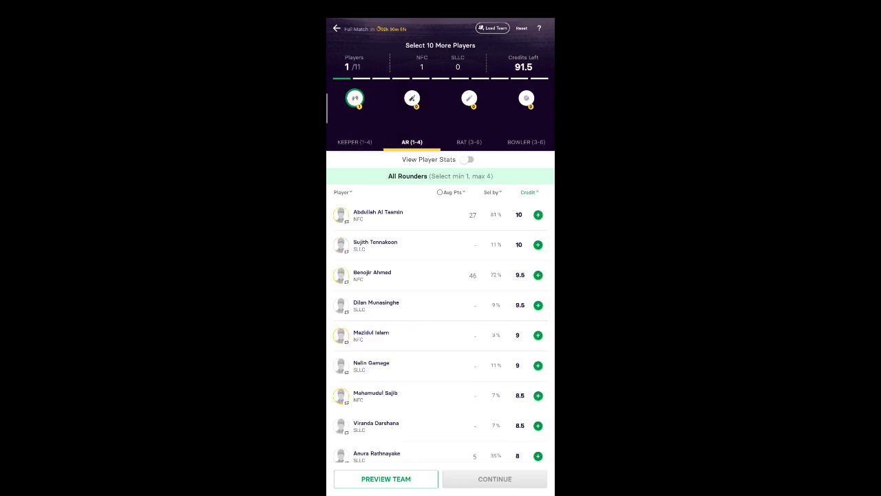
left_click(494, 479)
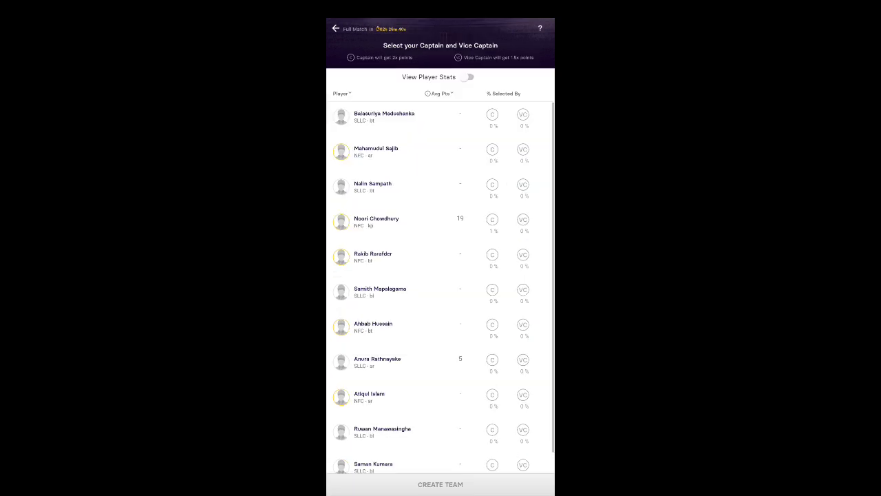
Make Anura Rathnayake captain and Saman Kumara vice captain, create the team and join the contest
left_click(493, 346)
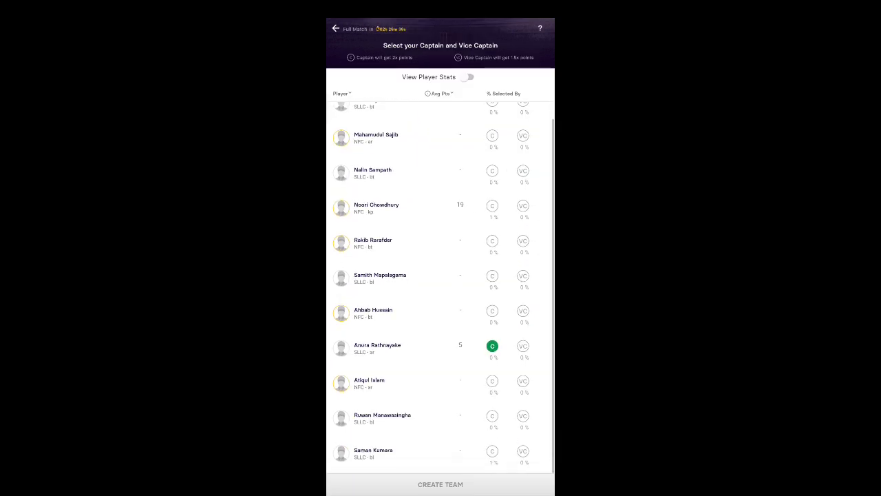
left_click(523, 452)
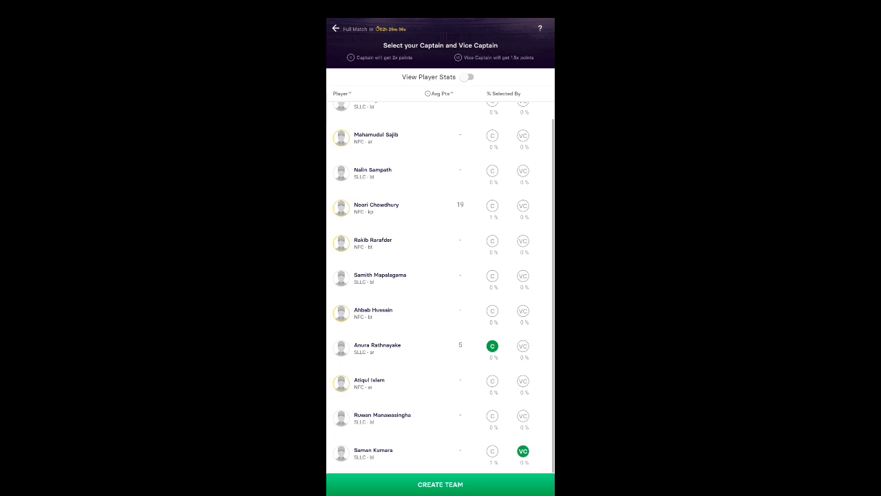
left_click(441, 484)
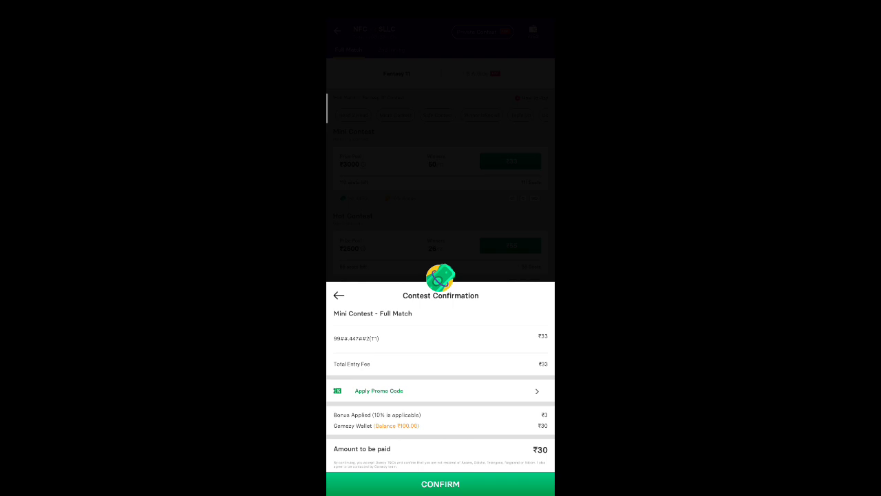
left_click(441, 483)
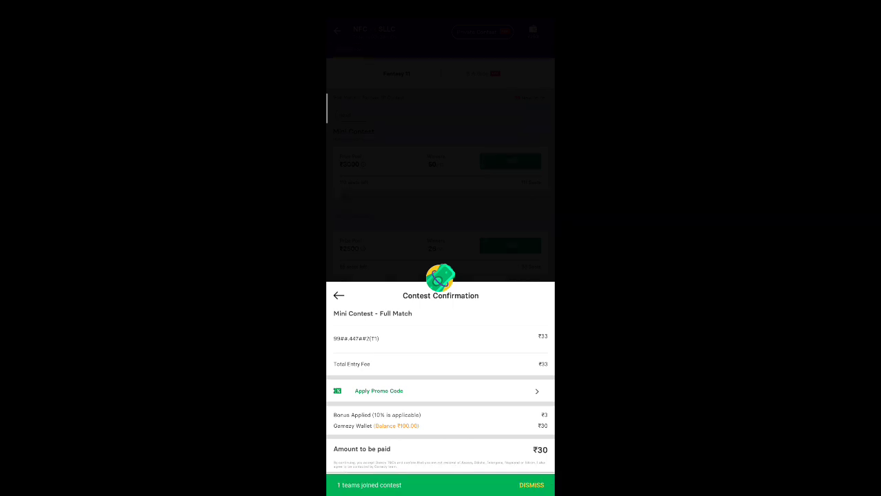
left_click(532, 484)
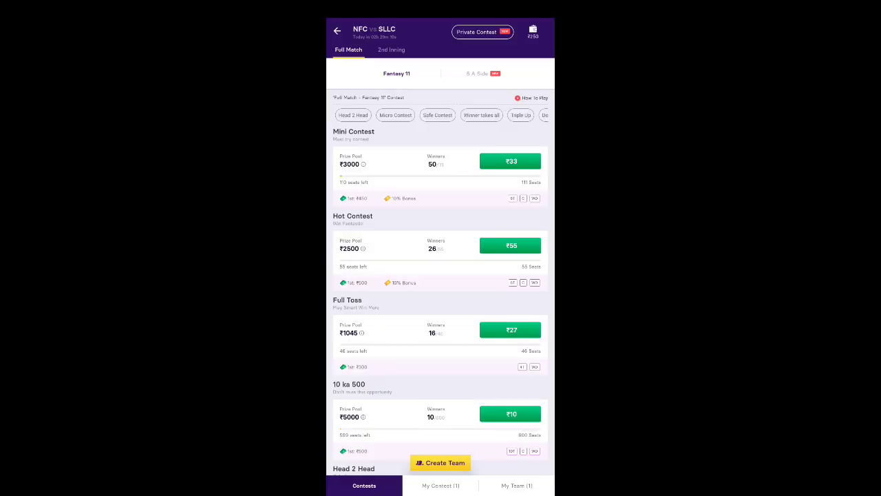
Check My Contest and My Team for the joined Mini Contest, then return to Matches
left_click(441, 484)
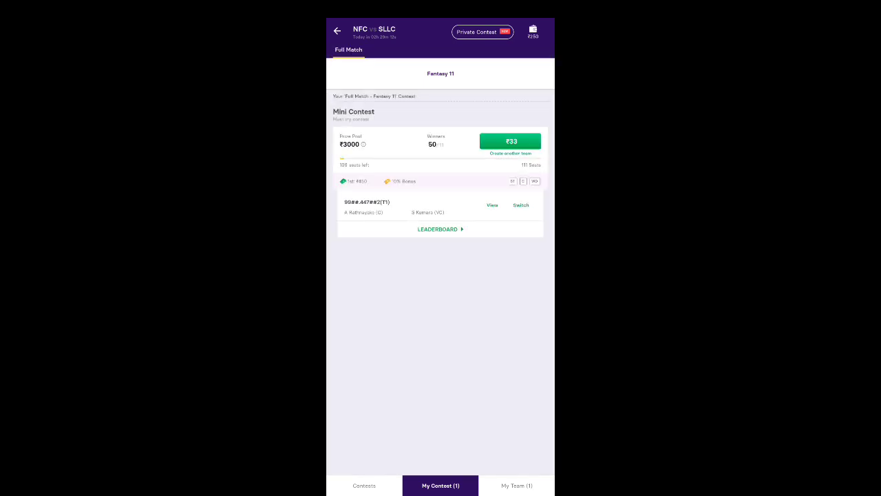
left_click(516, 485)
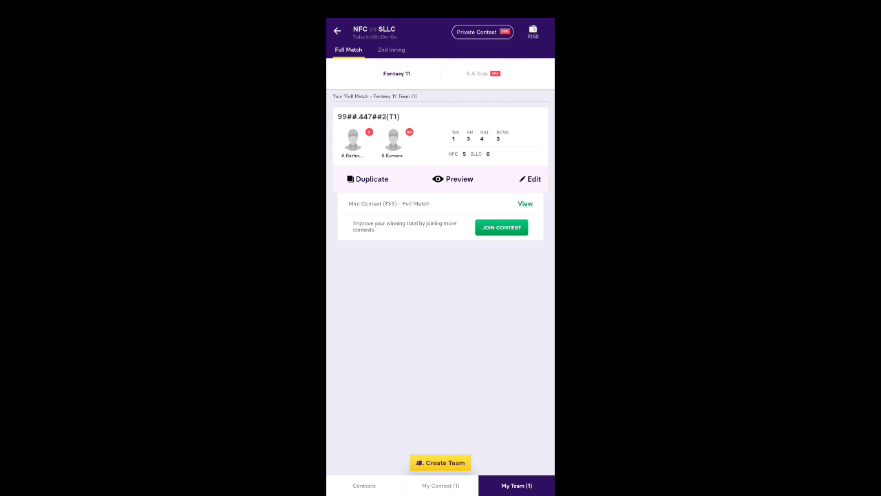
left_click(363, 485)
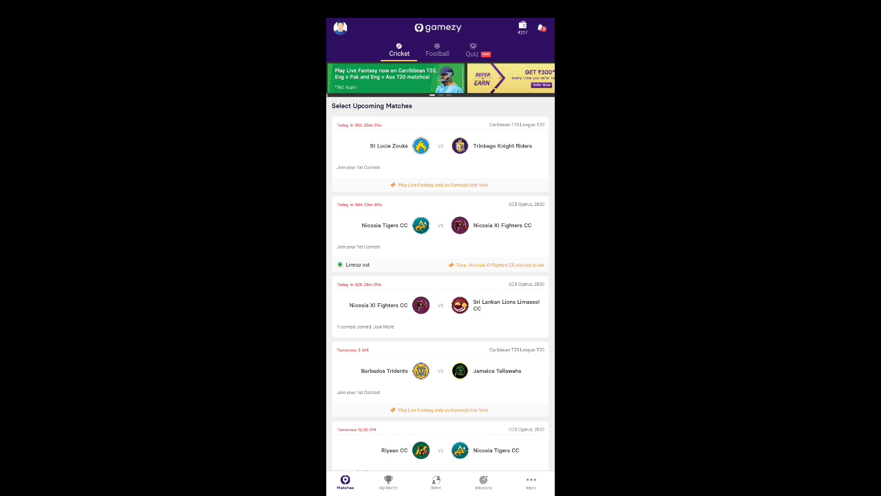
Go through More to My Account and open the wallet showing ₹70 deposit and ₹147 bonus
left_click(531, 482)
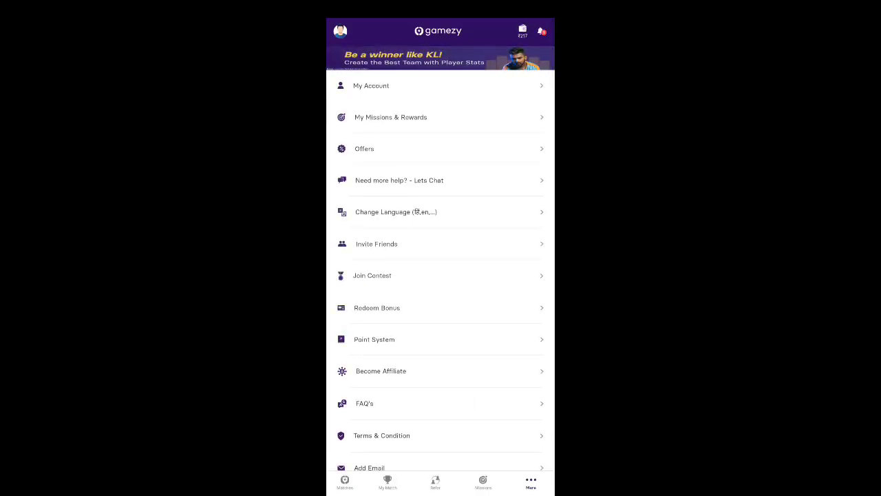
left_click(371, 86)
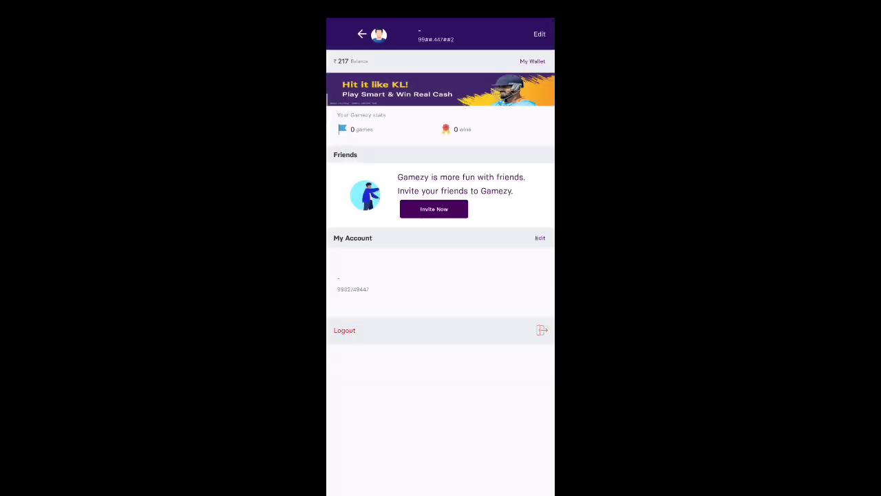
left_click(533, 61)
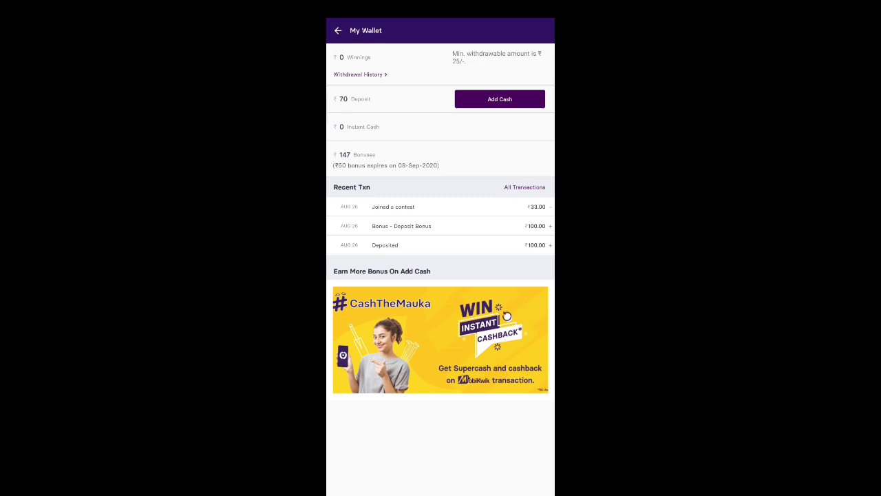
Review All Transactions and the empty withdrawal history, then back out to the profile
left_click(358, 74)
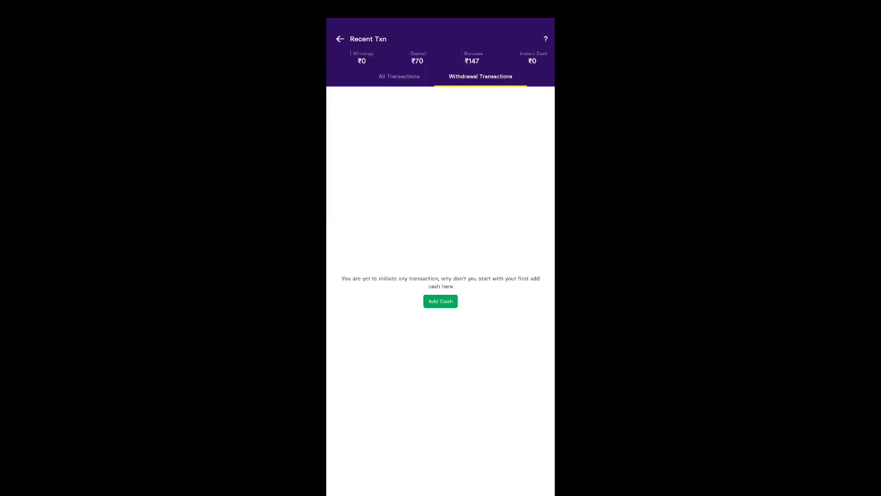
left_click(339, 38)
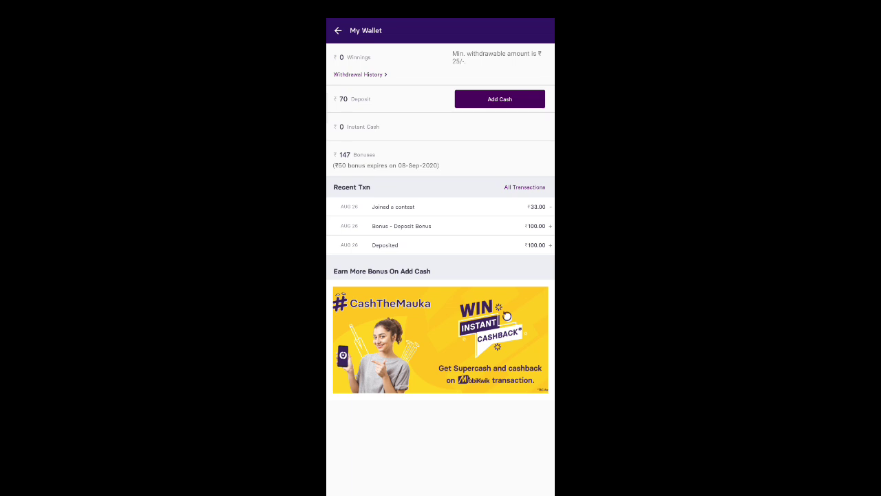
left_click(337, 31)
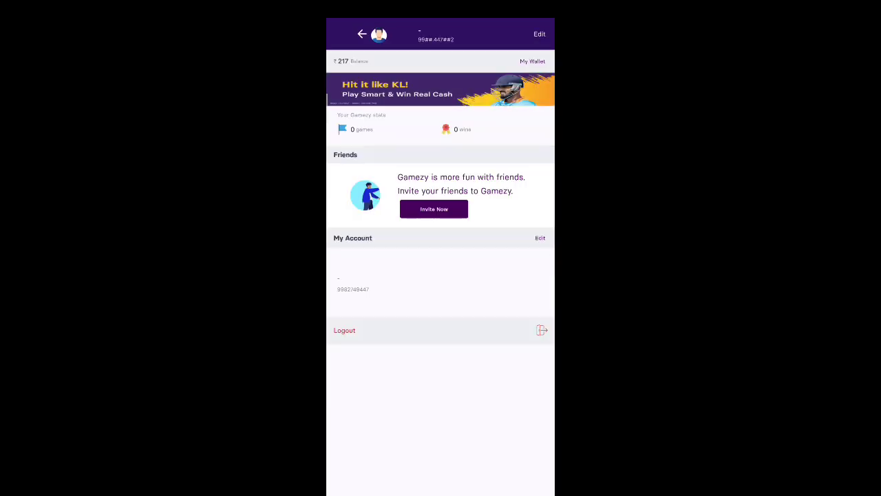